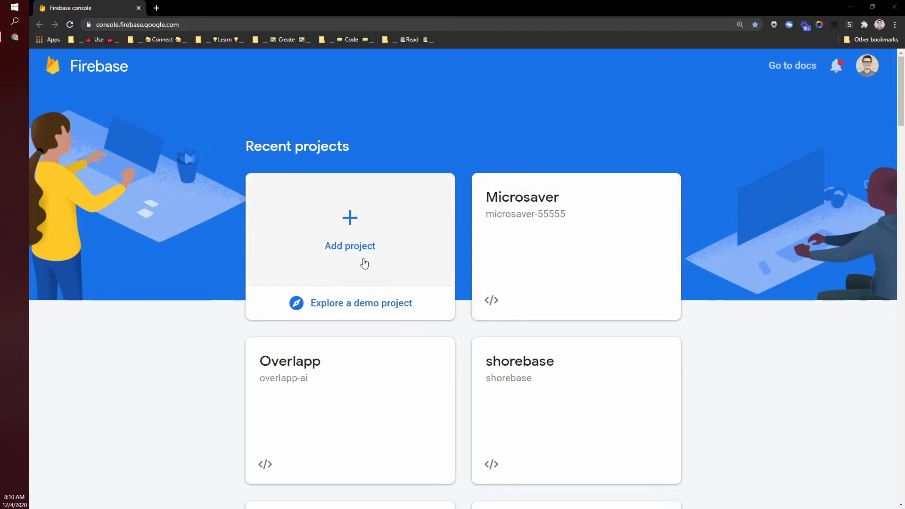
Reach the Firebase console in a new browser tab via the Firebase homepage.
{"action": "left_click", "coordinate": [137, 24]}
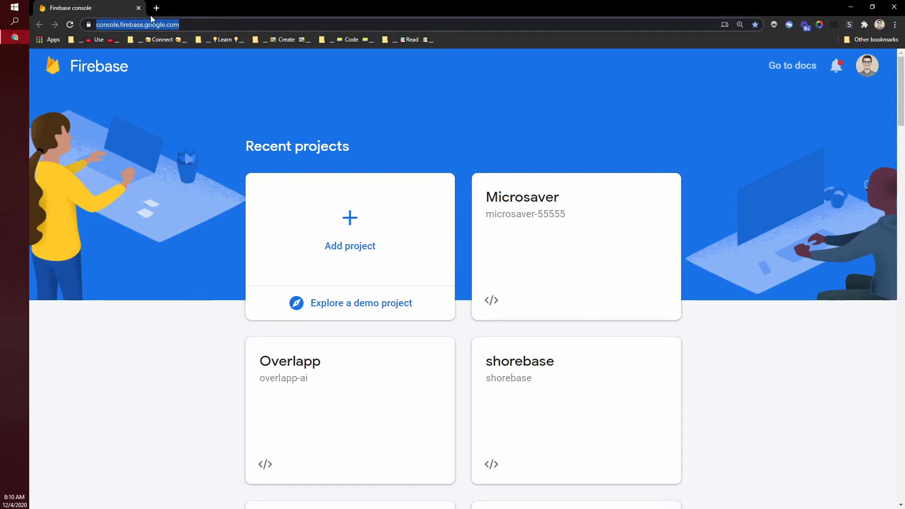
{"action": "left_click", "coordinate": [170, 7]}
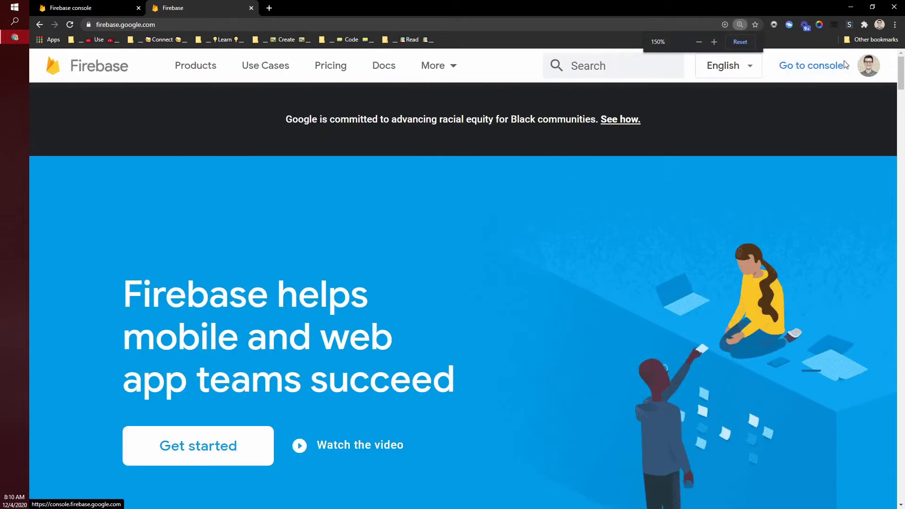
{"action": "left_click", "coordinate": [813, 65]}
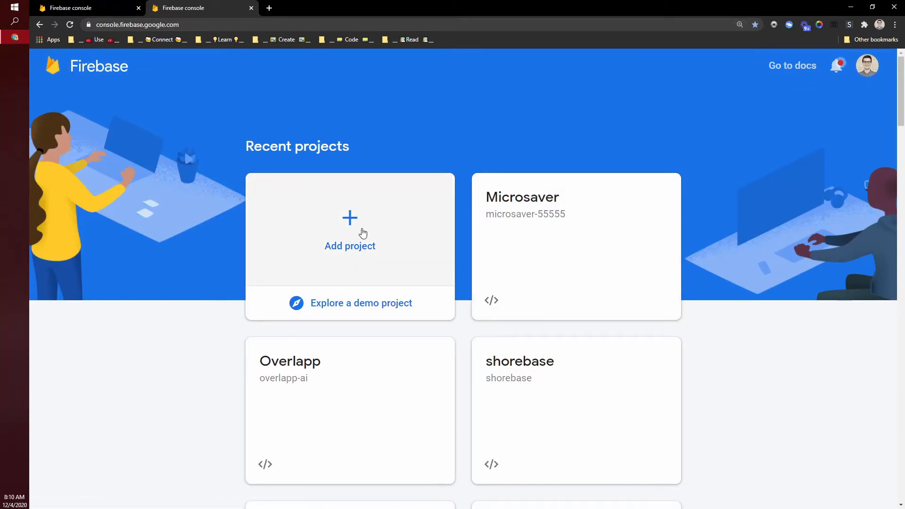
Create a new project named 'Test Project' with Google Analytics turned off.
{"action": "left_click", "coordinate": [350, 230]}
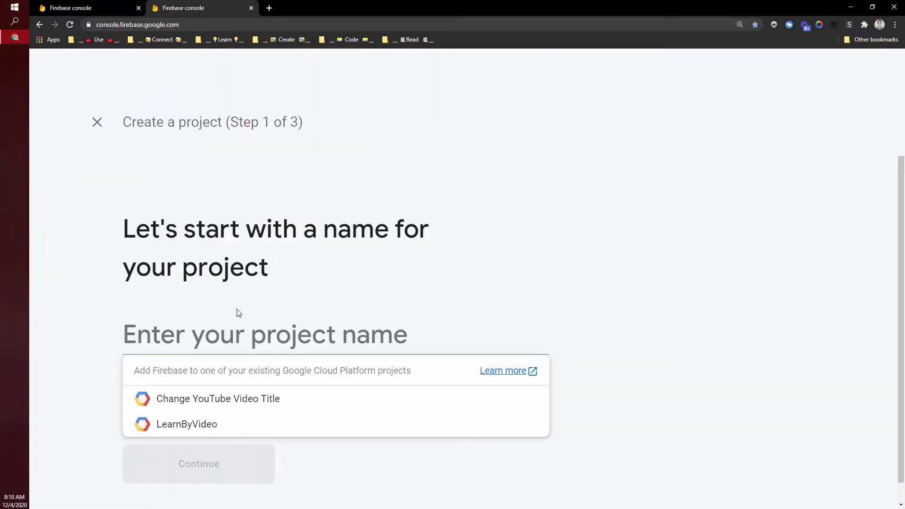
{"action": "type", "text": "Test Proje"}
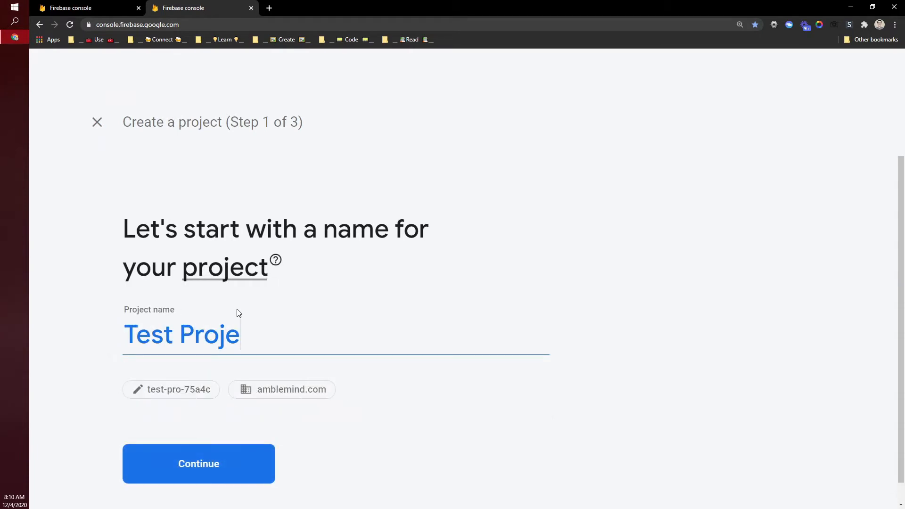
{"action": "left_click", "coordinate": [198, 463]}
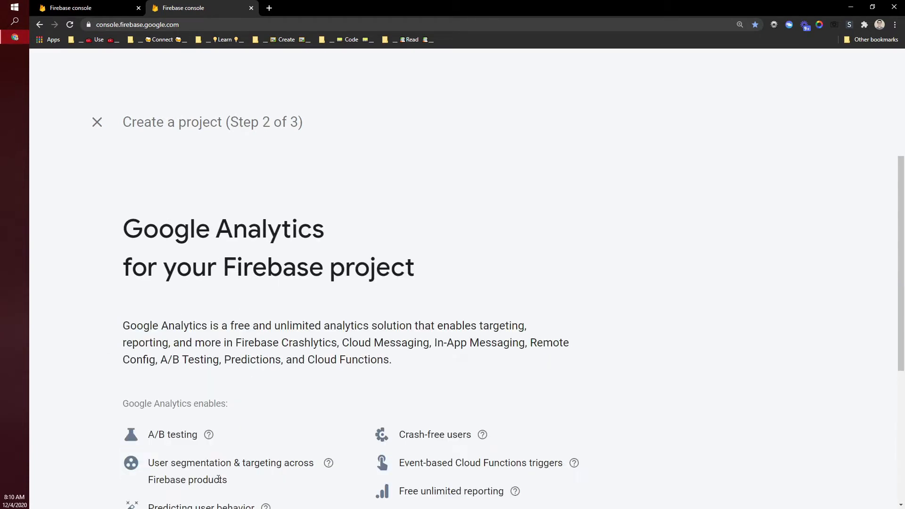
{"action": "scroll", "scroll_direction": "down", "scroll_amount": 3}
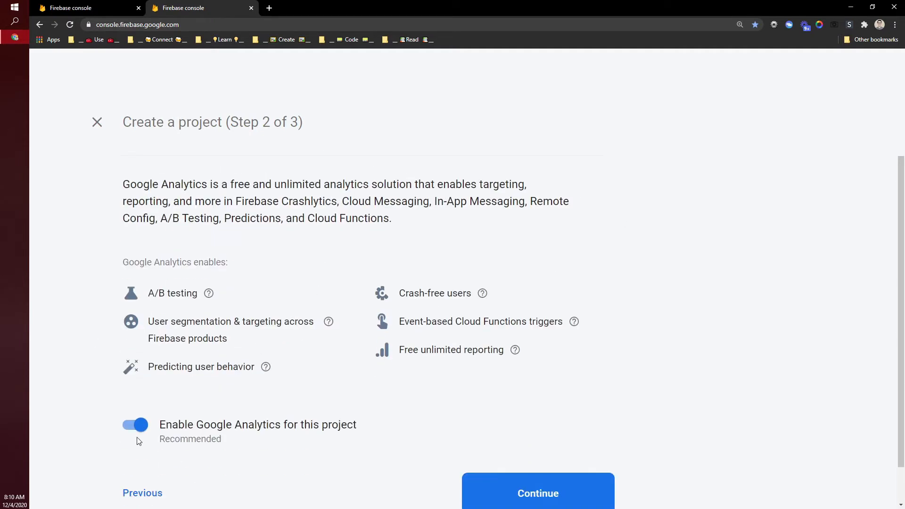
{"action": "left_click", "coordinate": [136, 424]}
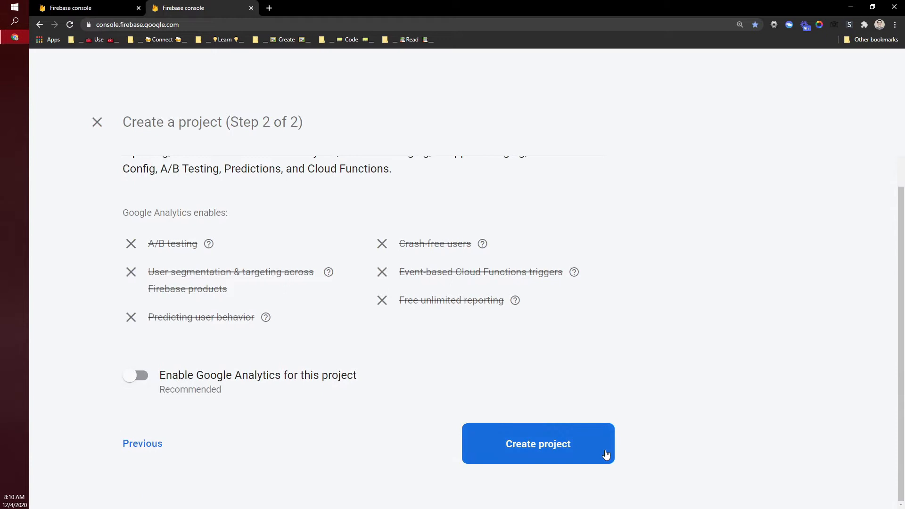
{"action": "left_click", "coordinate": [537, 443]}
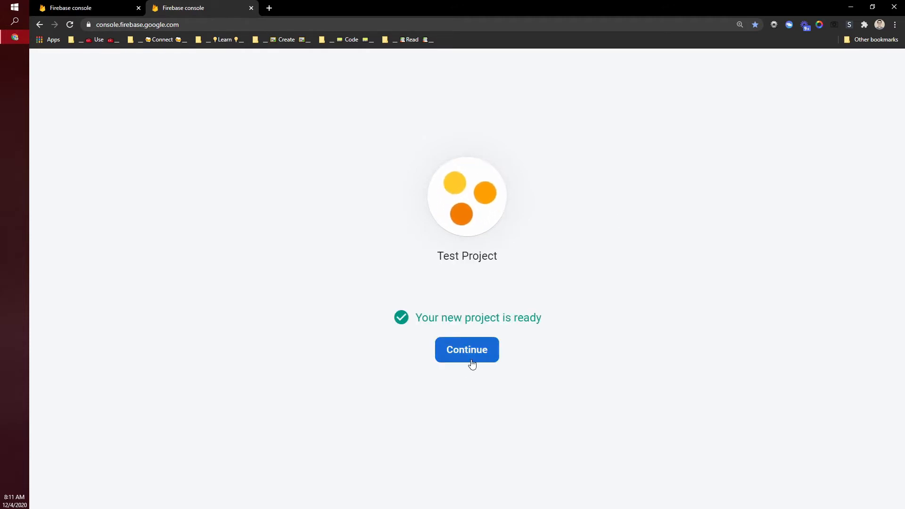
Continue to Test Project's overview and go to its Authentication section.
{"action": "left_click", "coordinate": [468, 349]}
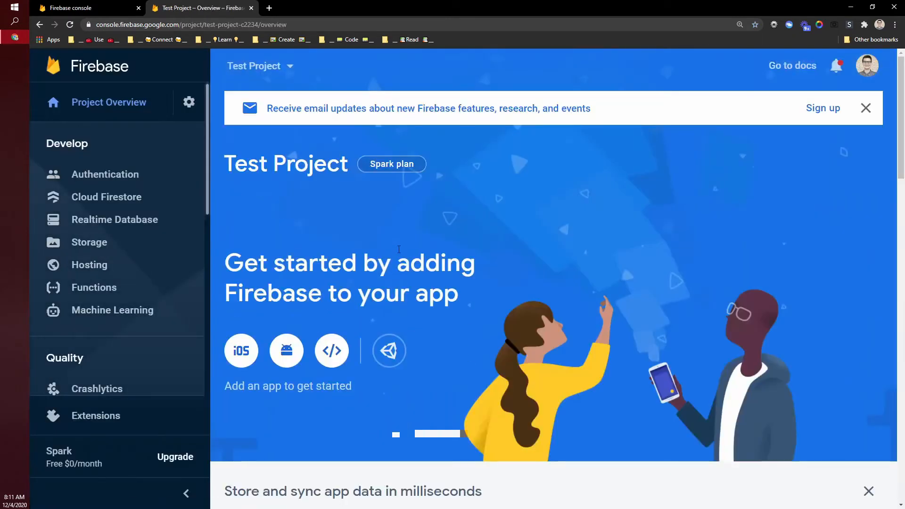
{"action": "mouse_move", "coordinate": [223, 217]}
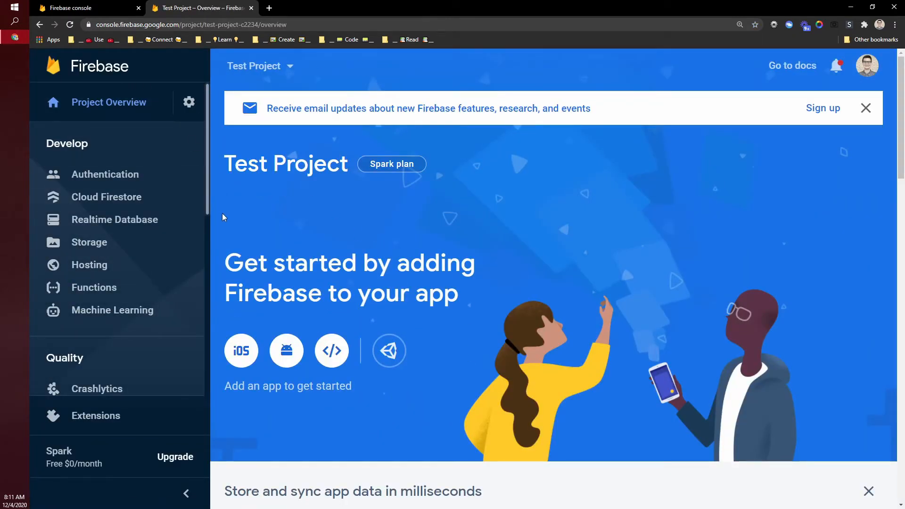
{"action": "mouse_move", "coordinate": [624, 312]}
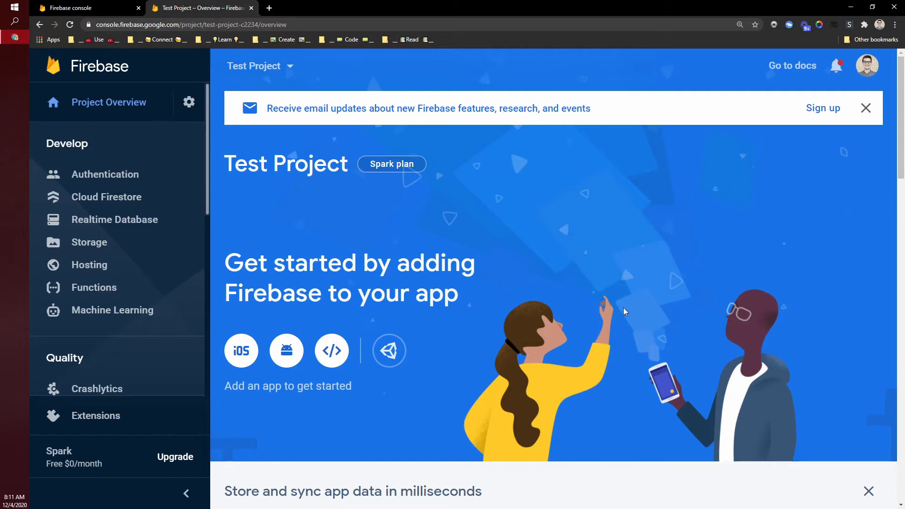
{"action": "mouse_move", "coordinate": [338, 226]}
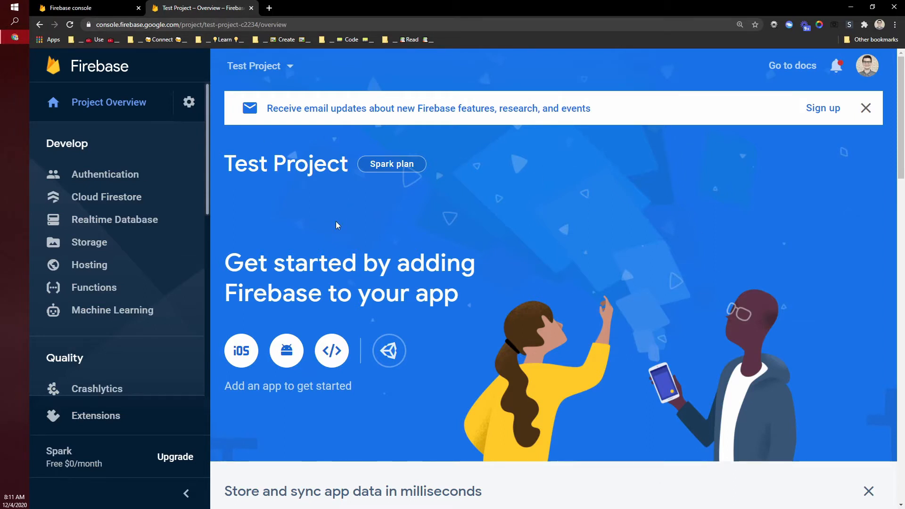
{"action": "mouse_move", "coordinate": [172, 158]}
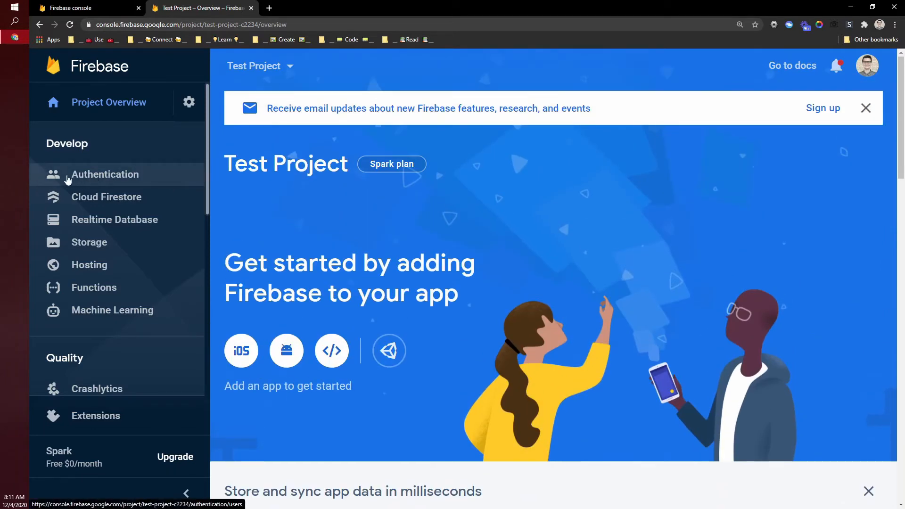
{"action": "mouse_move", "coordinate": [127, 185]}
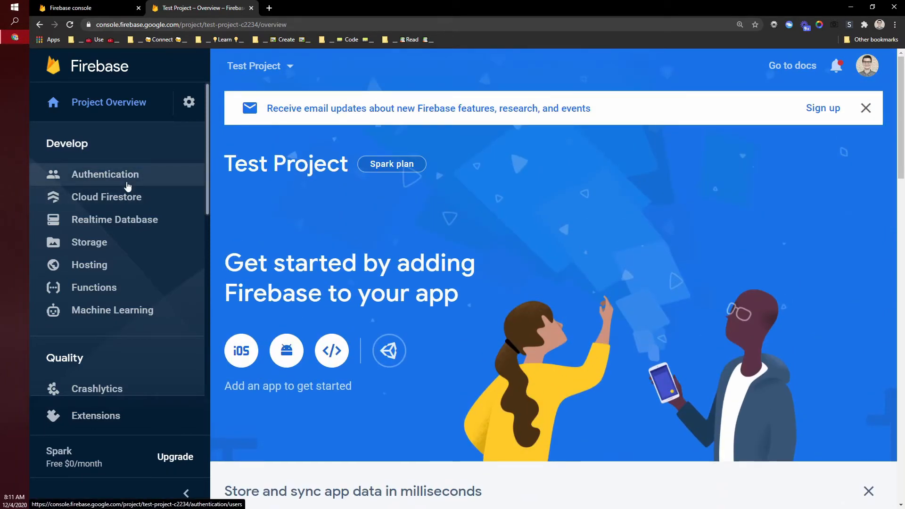
{"action": "left_click", "coordinate": [105, 175]}
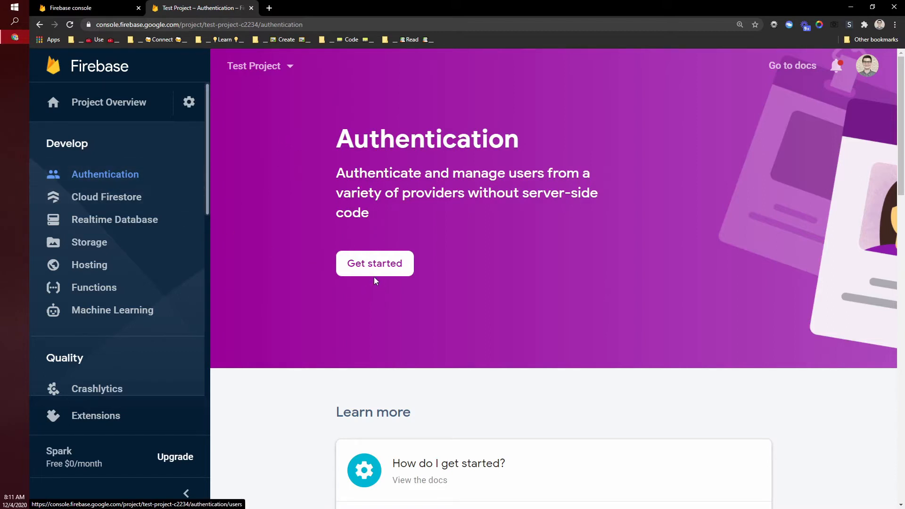
Enable the Email/Password sign-in provider and view the empty Users list.
{"action": "left_click", "coordinate": [376, 264]}
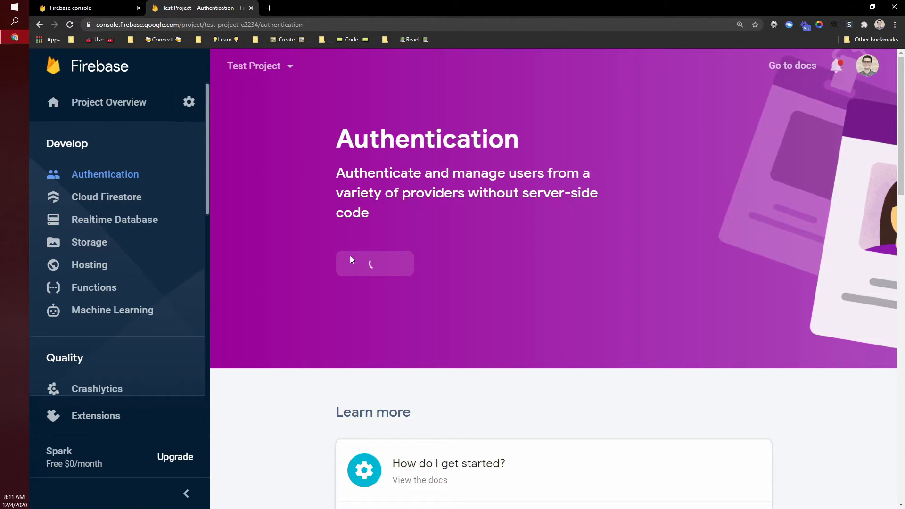
{"action": "mouse_move", "coordinate": [395, 325]}
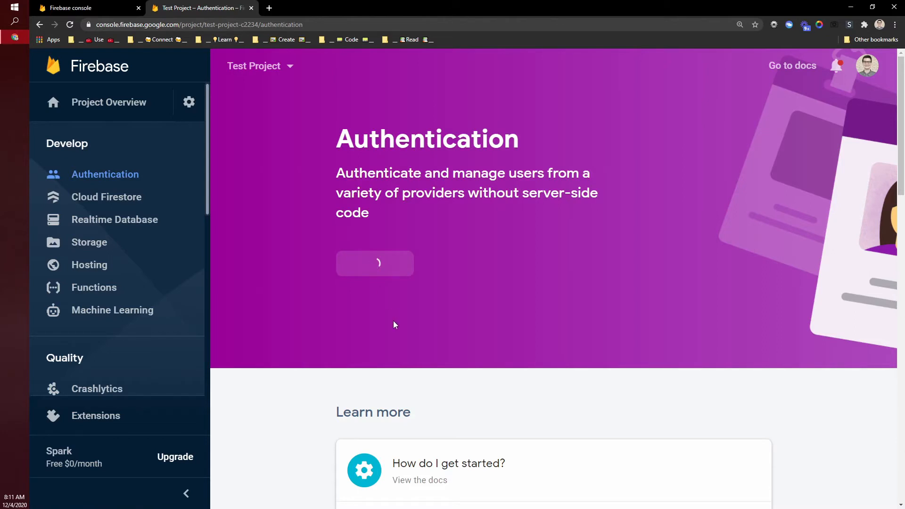
{"action": "left_click", "coordinate": [375, 264]}
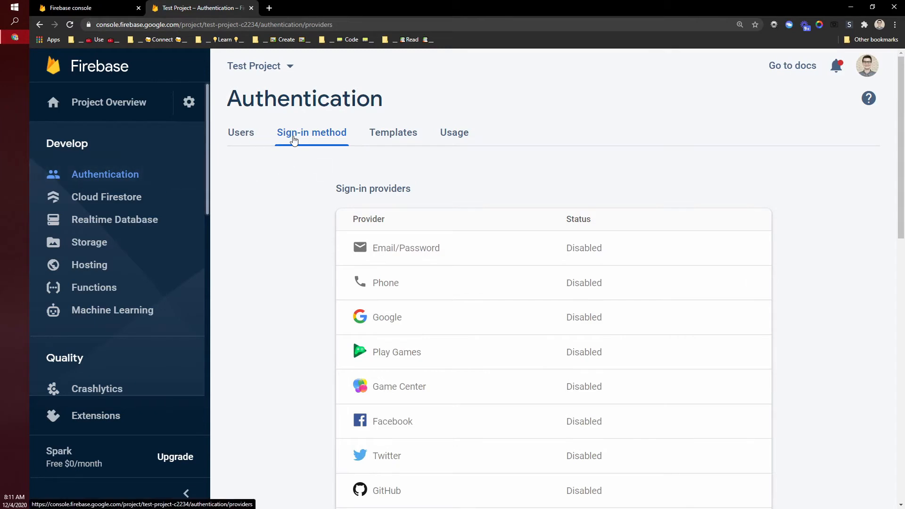
{"action": "scroll", "scroll_direction": "down", "scroll_amount": 3}
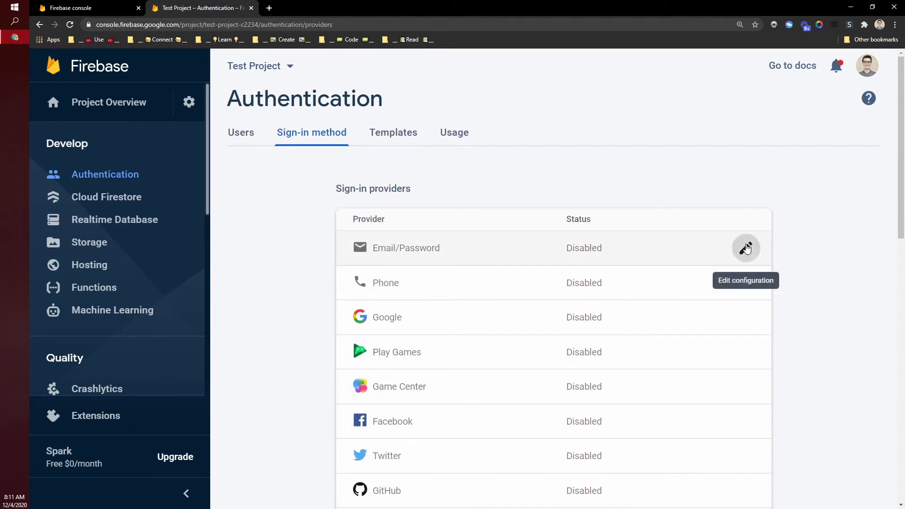
{"action": "left_click", "coordinate": [746, 248]}
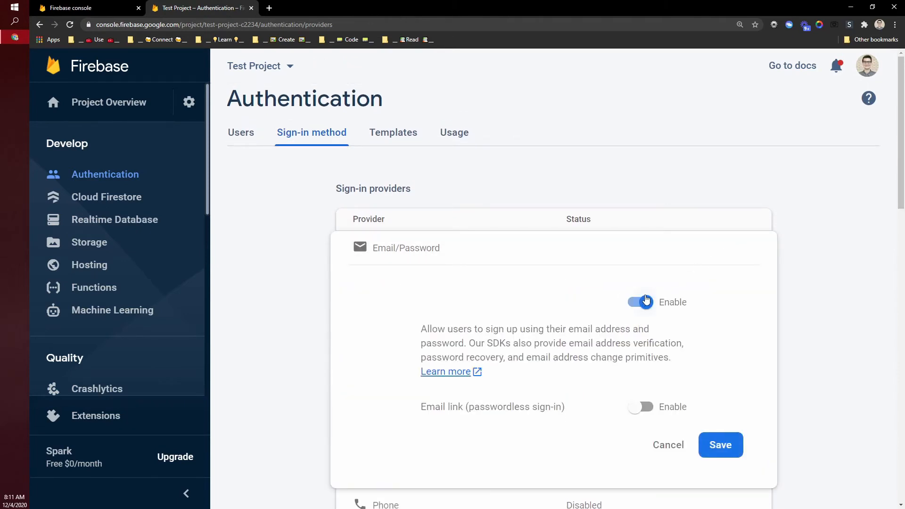
{"action": "left_click", "coordinate": [720, 445]}
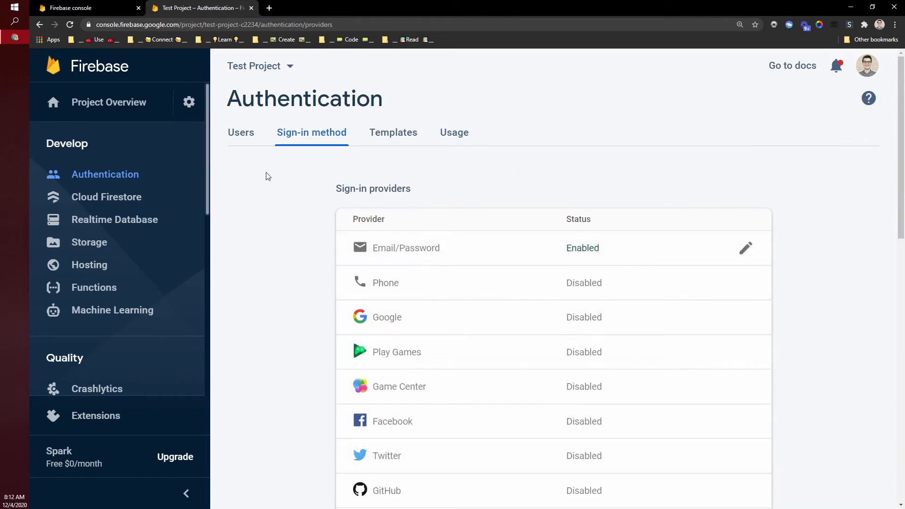
{"action": "left_click", "coordinate": [240, 133]}
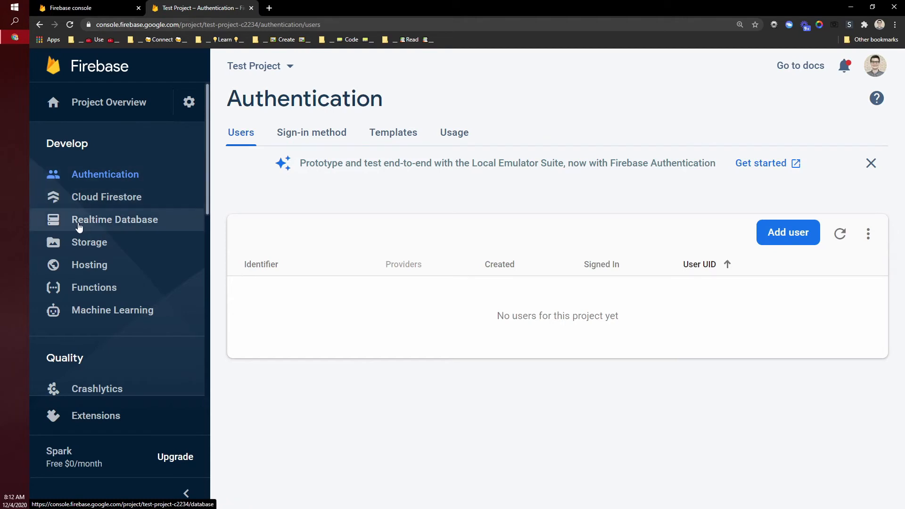
Browse the Realtime Database and Cloud Firestore introductory pages.
{"action": "left_click", "coordinate": [115, 218]}
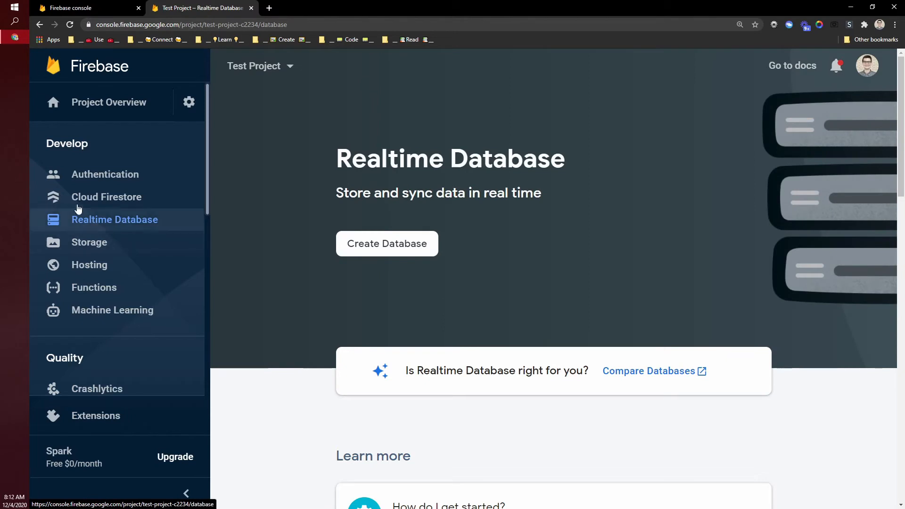
{"action": "left_click", "coordinate": [106, 197]}
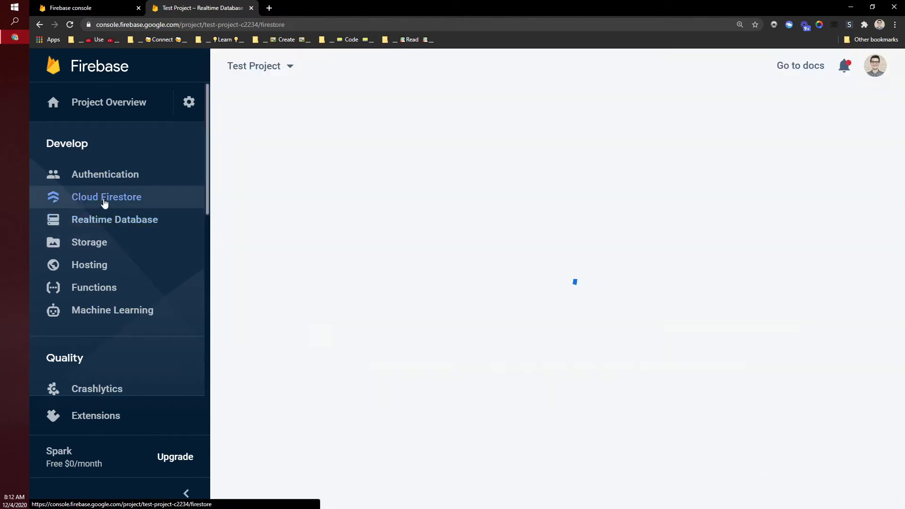
{"action": "left_click", "coordinate": [106, 197]}
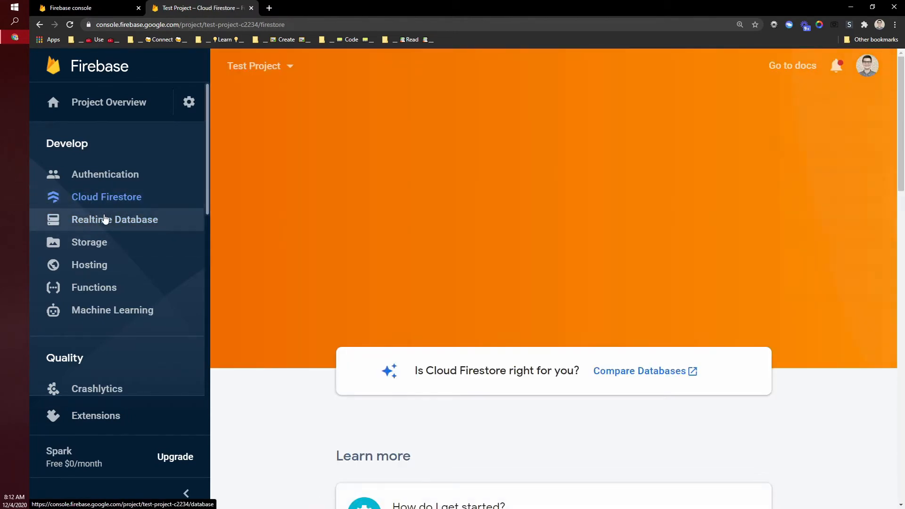
Create a Realtime Database in United States (us-central1) starting in test mode.
{"action": "left_click", "coordinate": [115, 220]}
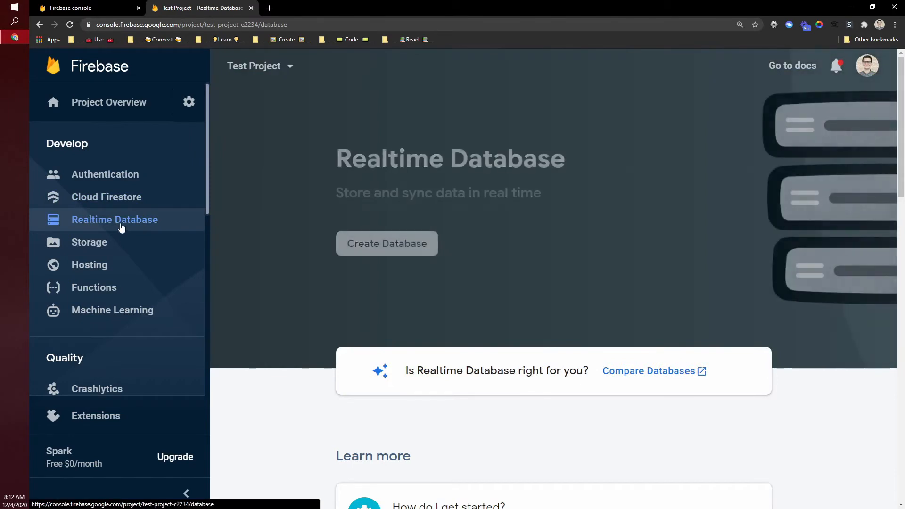
{"action": "left_click", "coordinate": [387, 244]}
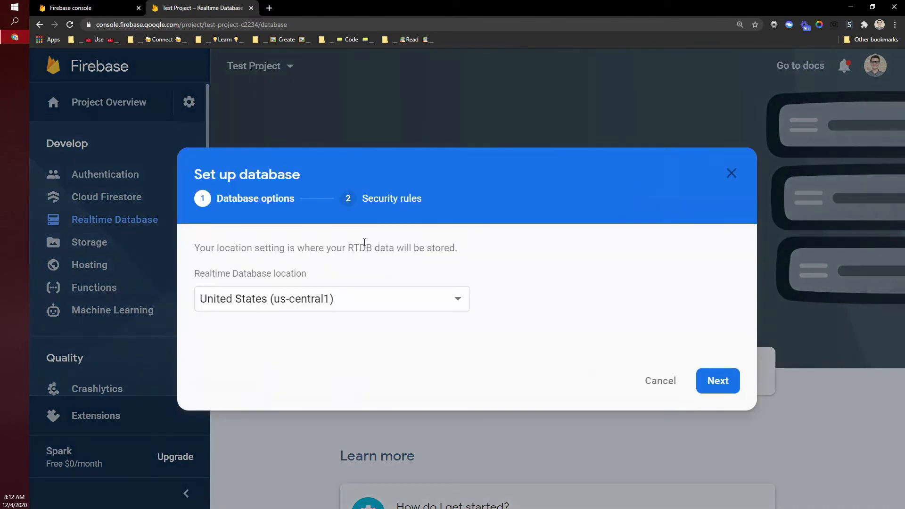
{"action": "left_click", "coordinate": [718, 381]}
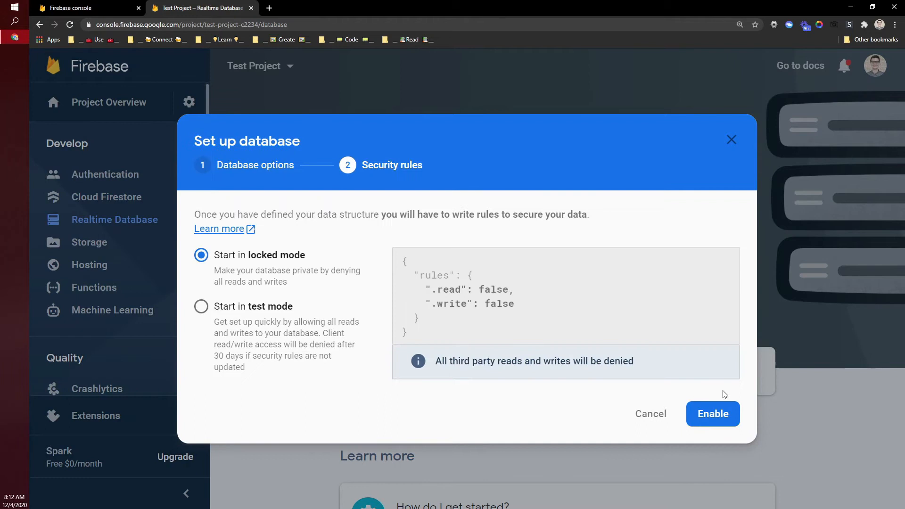
{"action": "left_click", "coordinate": [201, 306]}
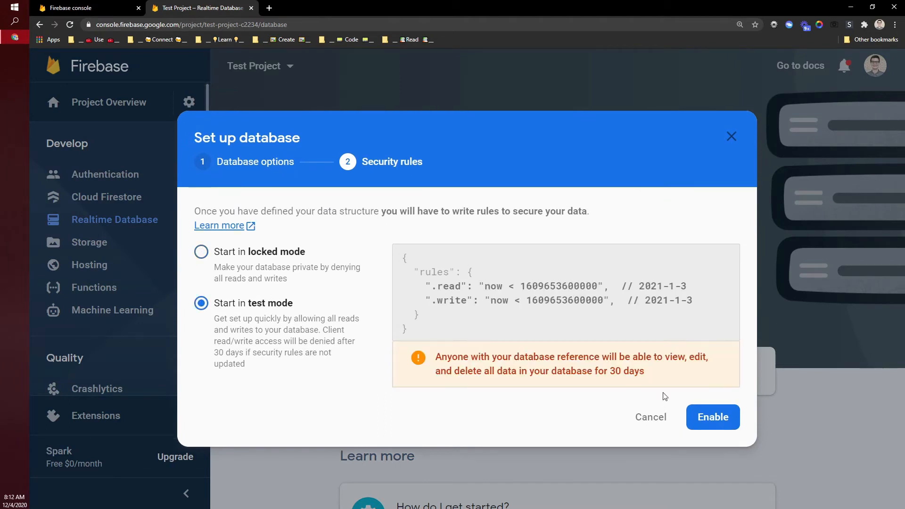
{"action": "left_click", "coordinate": [713, 417]}
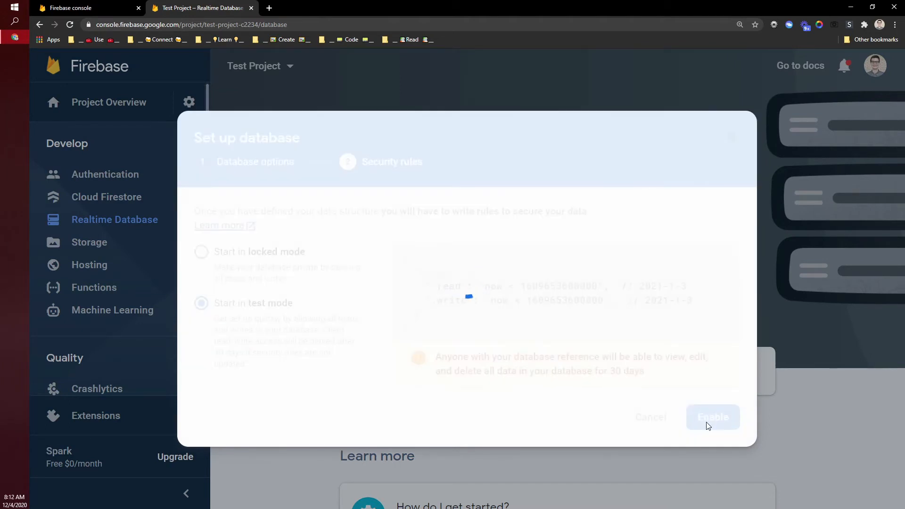
{"action": "left_click", "coordinate": [713, 416]}
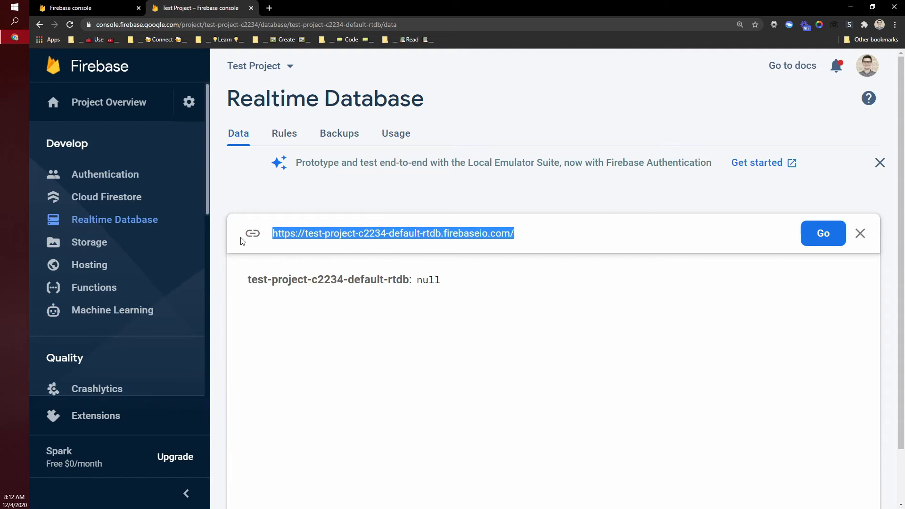
{"action": "mouse_move", "coordinate": [566, 239]}
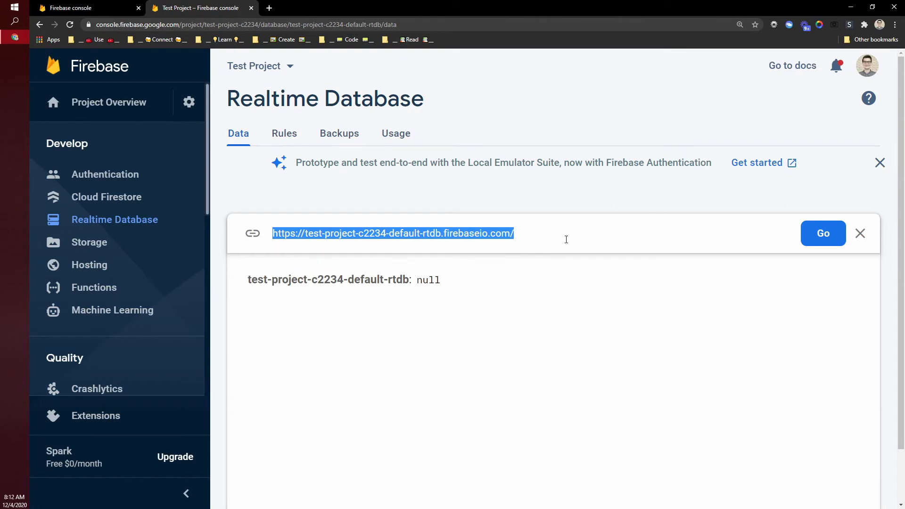
{"action": "left_click", "coordinate": [551, 238]}
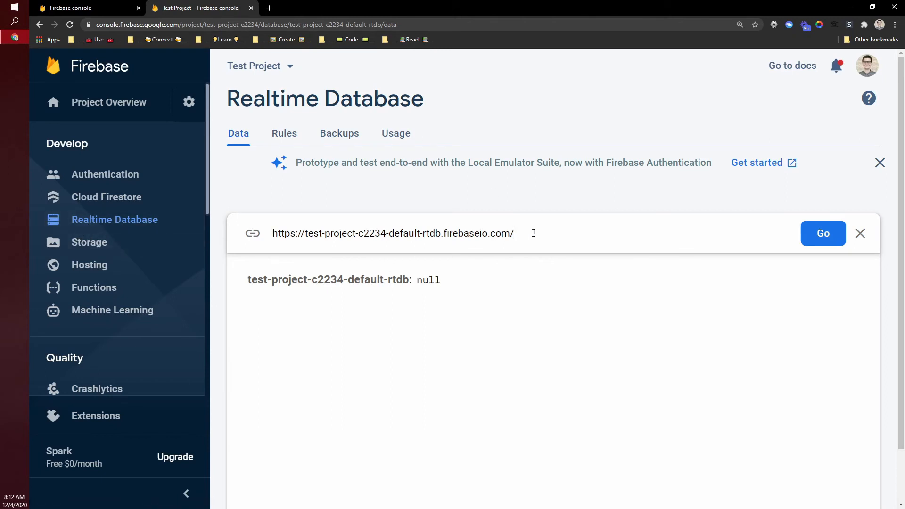
{"action": "triple_click", "coordinate": [392, 234]}
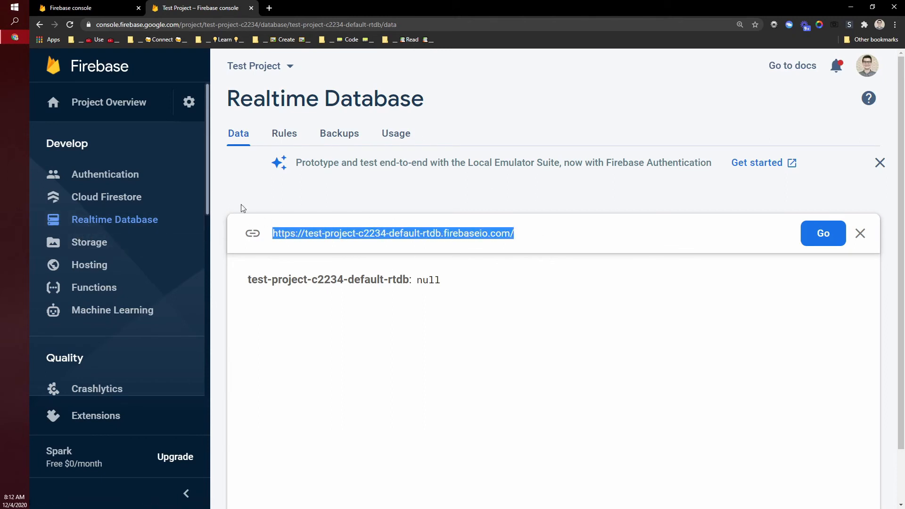
{"action": "left_click", "coordinate": [109, 102]}
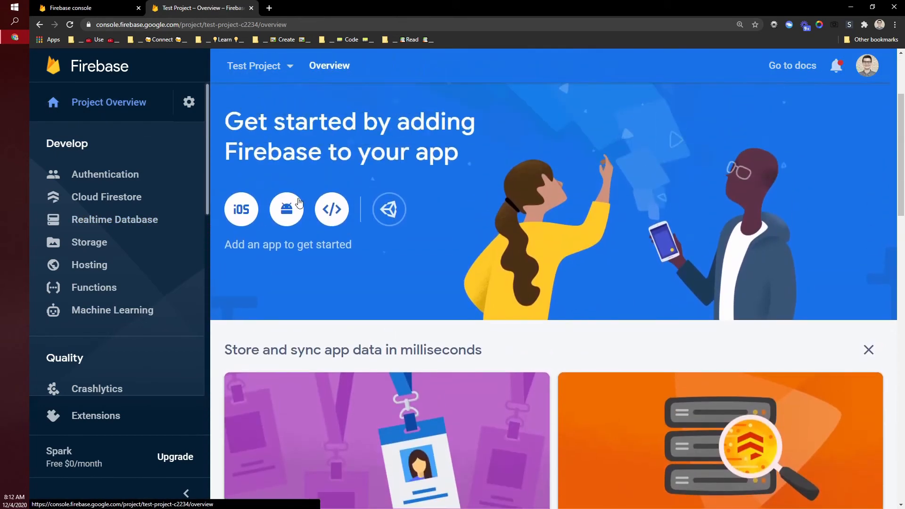
{"action": "mouse_move", "coordinate": [332, 210]}
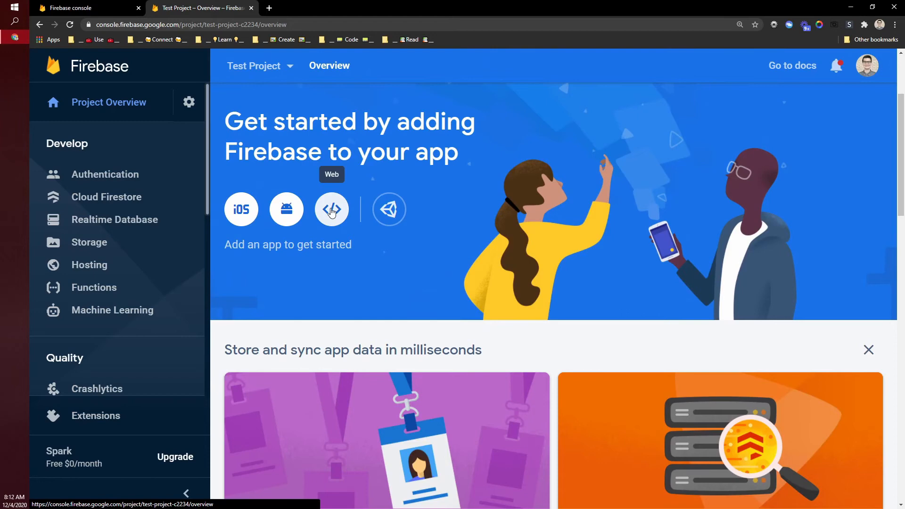
Register a web app with the nickname 'Nickname'.
{"action": "left_click", "coordinate": [332, 209]}
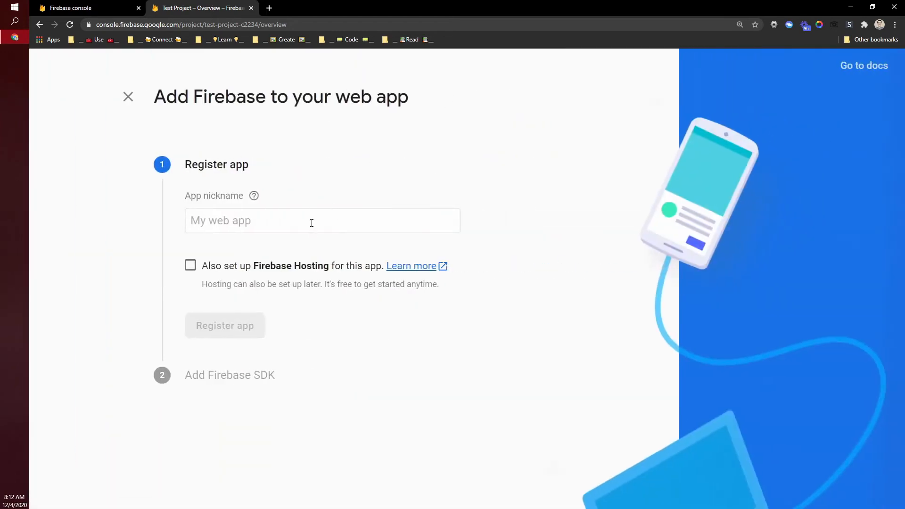
{"action": "type", "text": "Nick"}
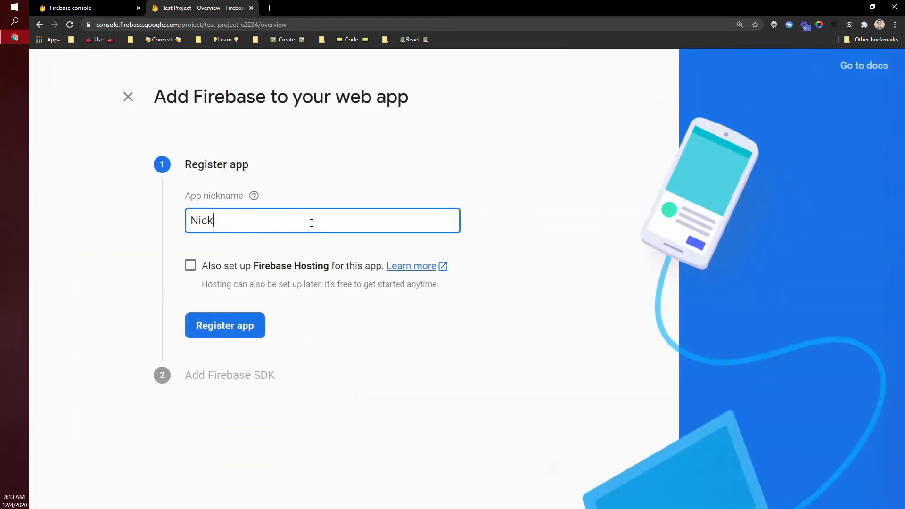
{"action": "type", "text": "name"}
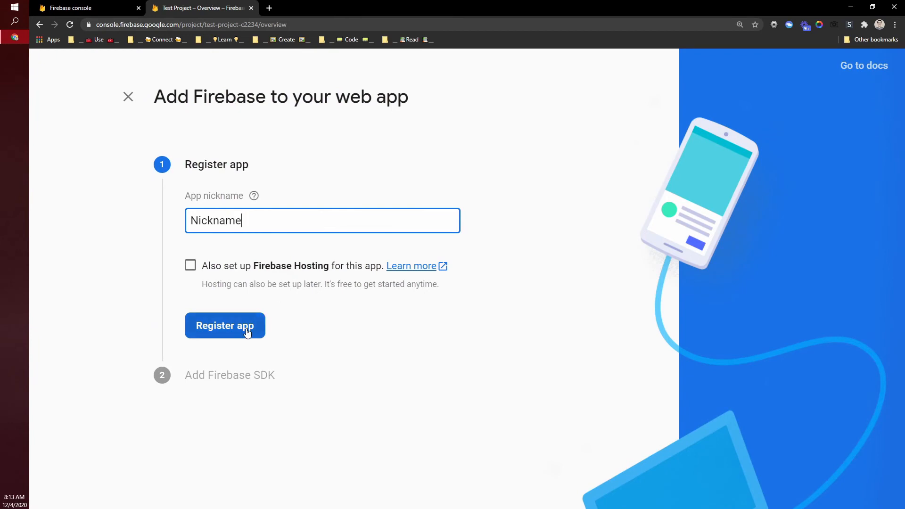
{"action": "left_click", "coordinate": [224, 326]}
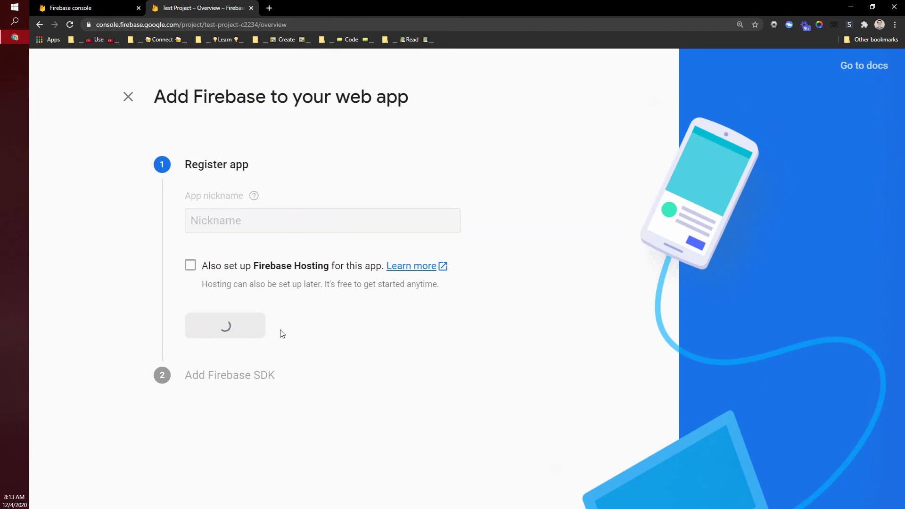
{"action": "left_click", "coordinate": [225, 326]}
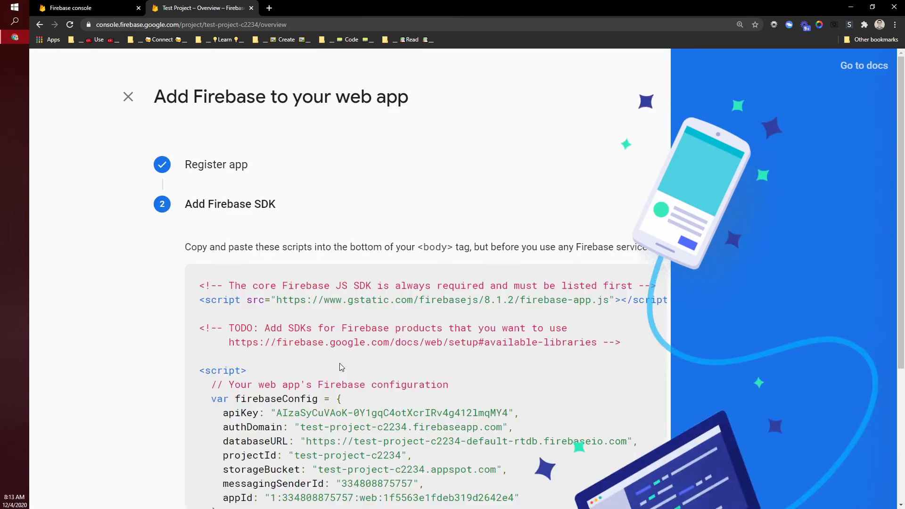
Locate the apiKey and databaseURL values in the firebaseConfig snippet.
{"action": "scroll", "scroll_direction": "down", "scroll_amount": 3}
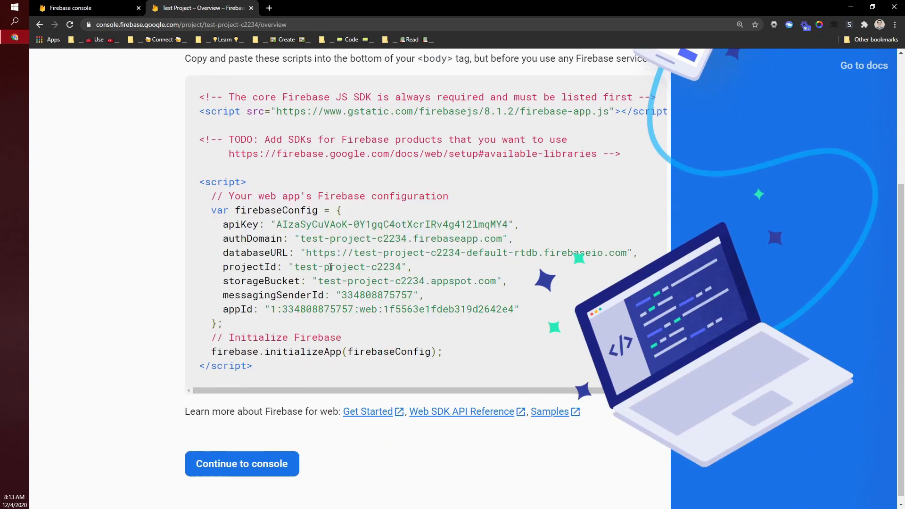
{"action": "left_click_drag", "start_coordinate": [276, 225], "coordinate": [437, 225]}
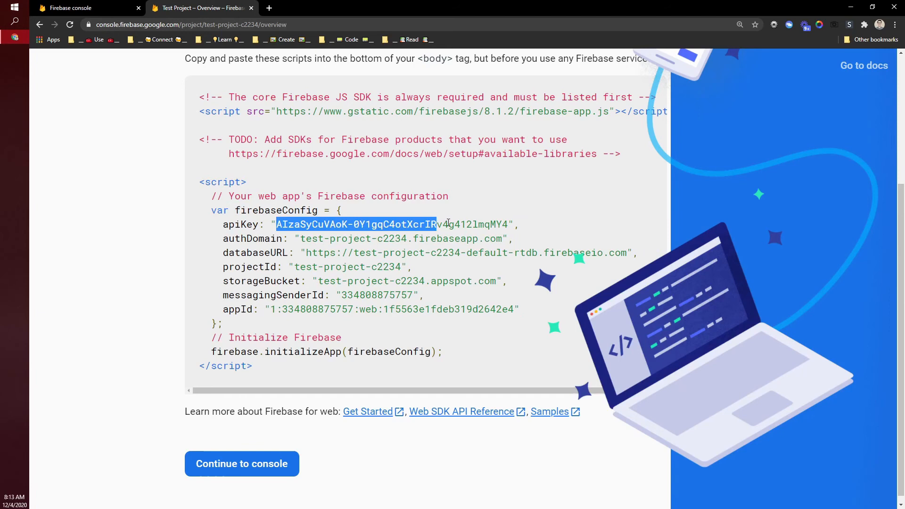
{"action": "left_click", "coordinate": [309, 253]}
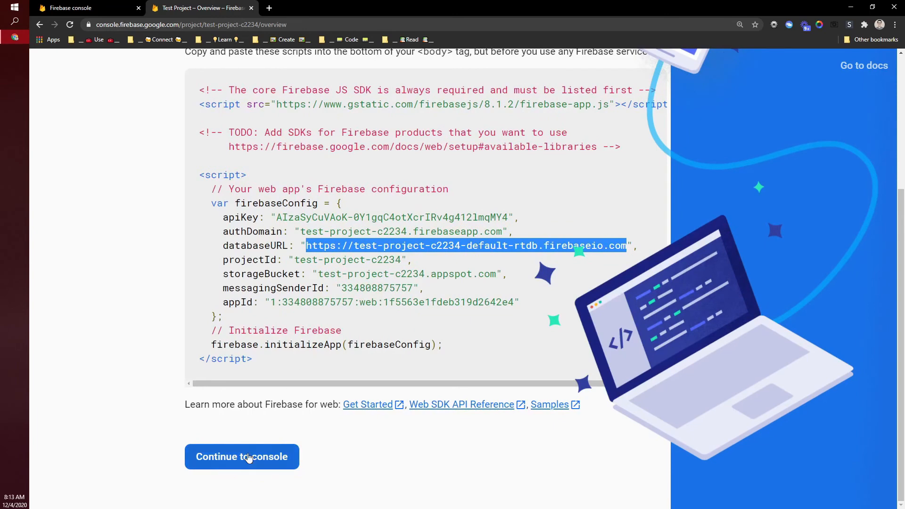
Continue to the console and go to Project settings from the gear menu.
{"action": "left_click", "coordinate": [241, 456]}
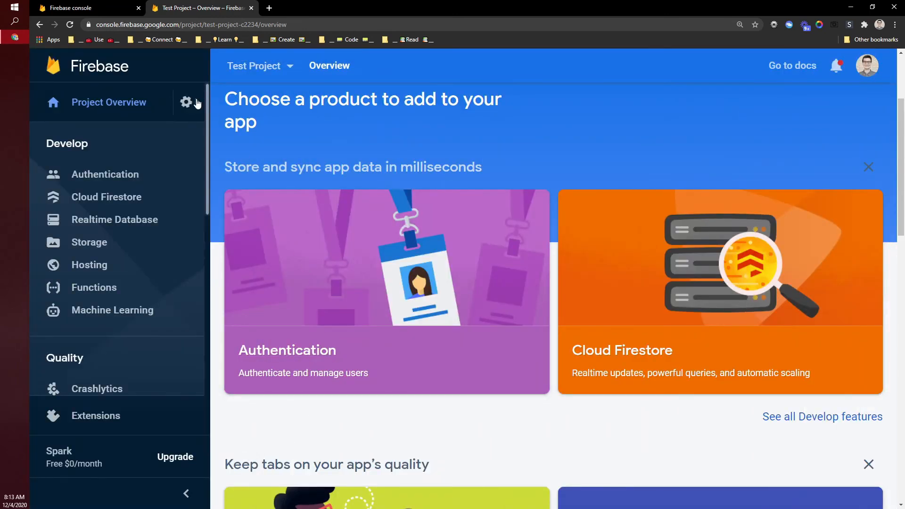
{"action": "left_click", "coordinate": [187, 102]}
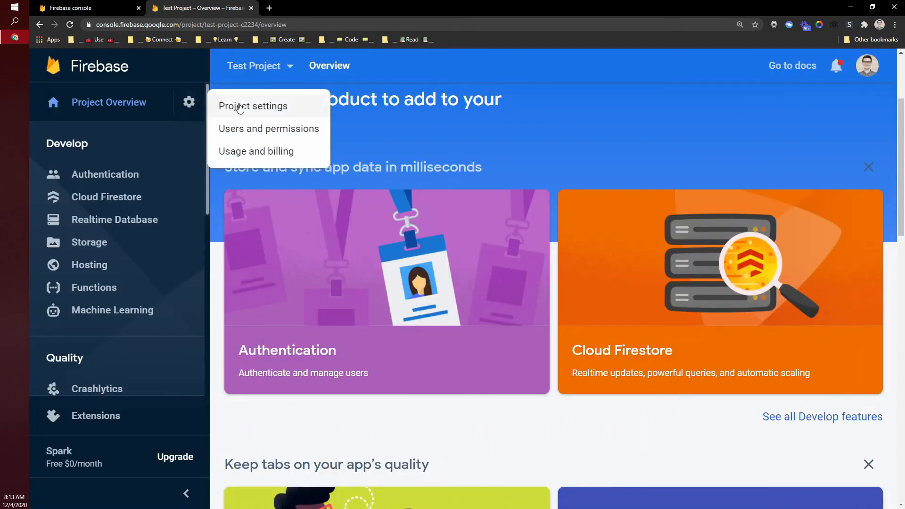
{"action": "left_click", "coordinate": [253, 105]}
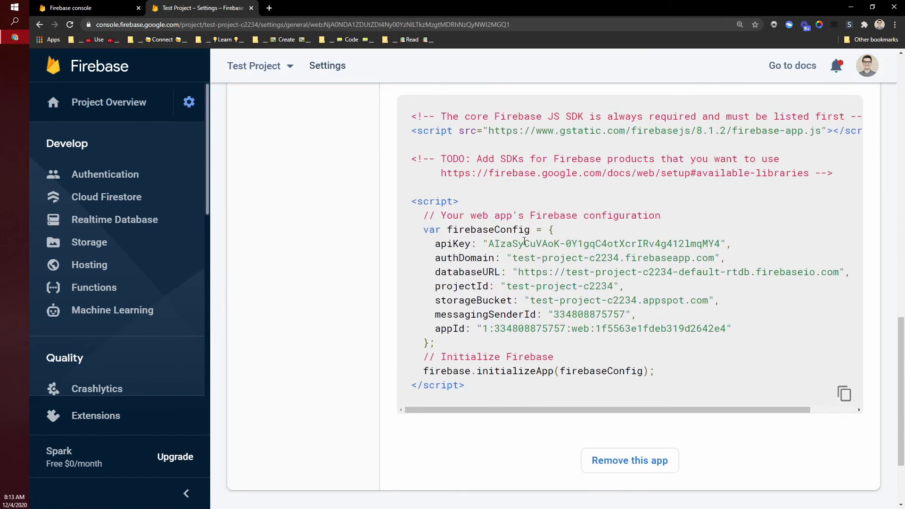
{"action": "mouse_move", "coordinate": [509, 272]}
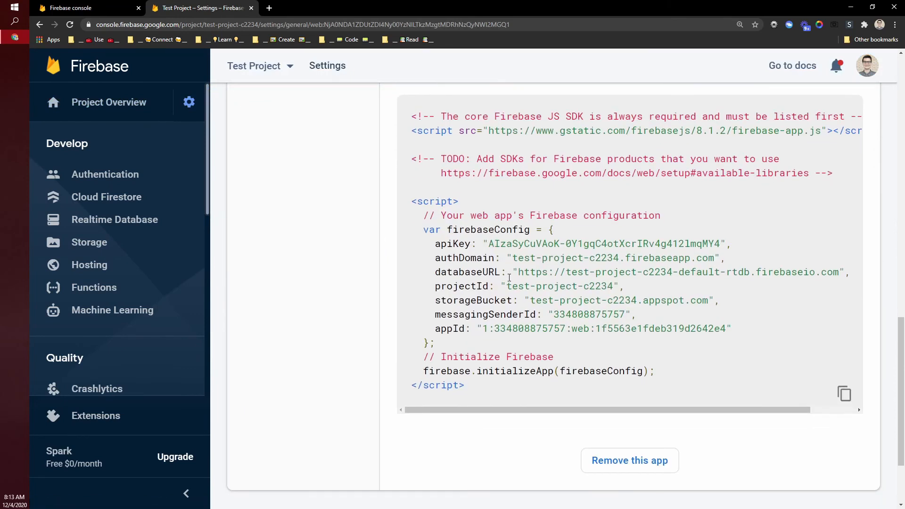
Select the web app's databaseURL value and the project's Web API Key.
{"action": "left_click_drag", "start_coordinate": [519, 271], "coordinate": [835, 271]}
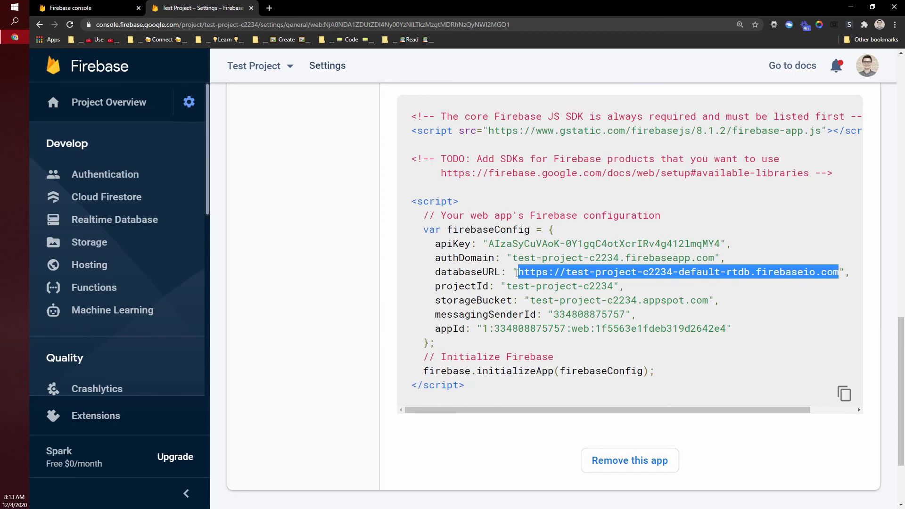
{"action": "mouse_move", "coordinate": [488, 258]}
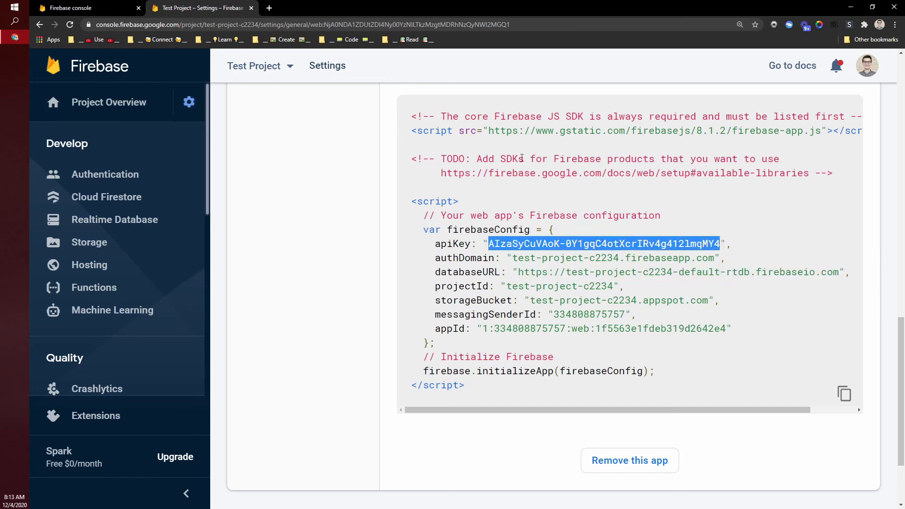
{"action": "scroll", "scroll_direction": "up", "scroll_amount": 3}
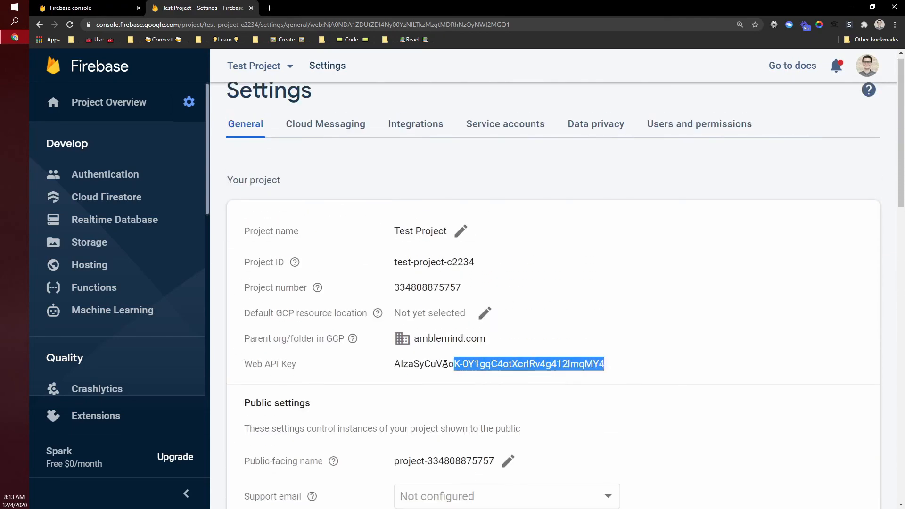
{"action": "triple_click", "coordinate": [500, 368]}
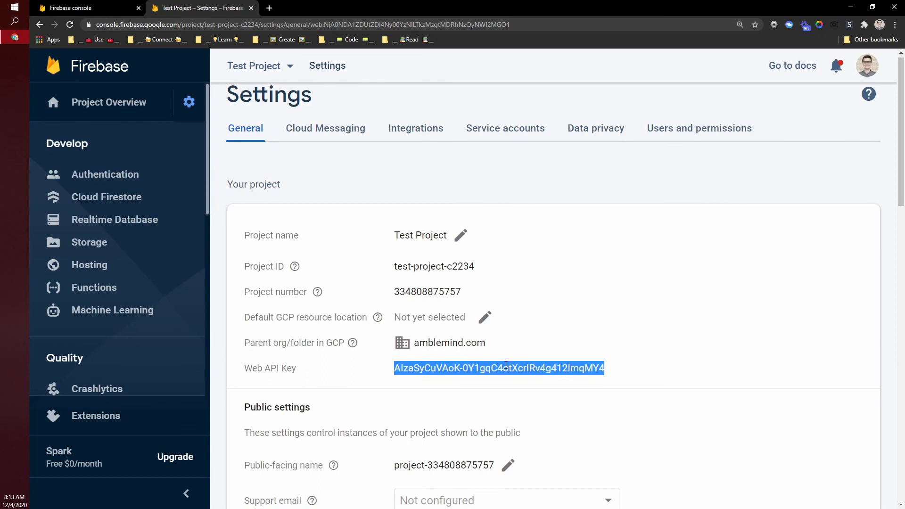